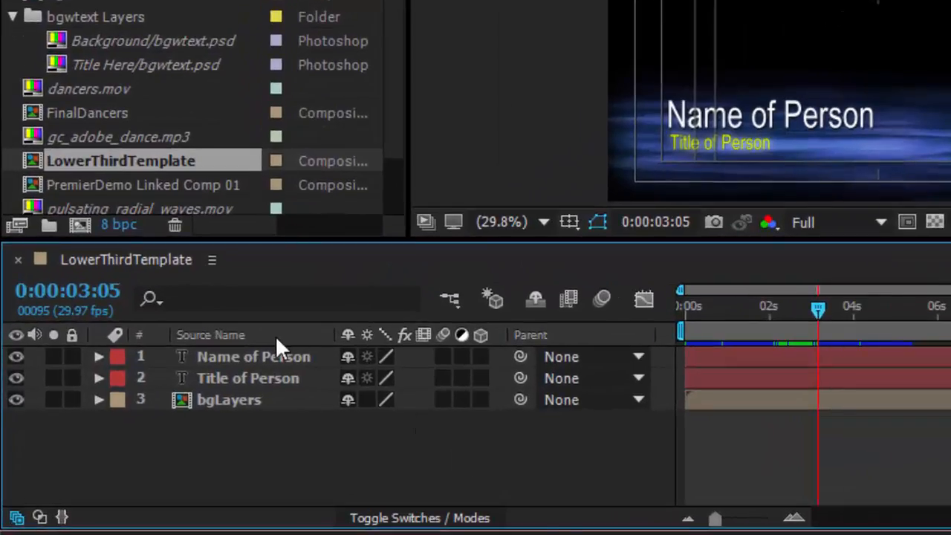
Preview the lower-third animation by scrubbing through the composition timeline
{"action": "left_click", "coordinate": [253, 356]}
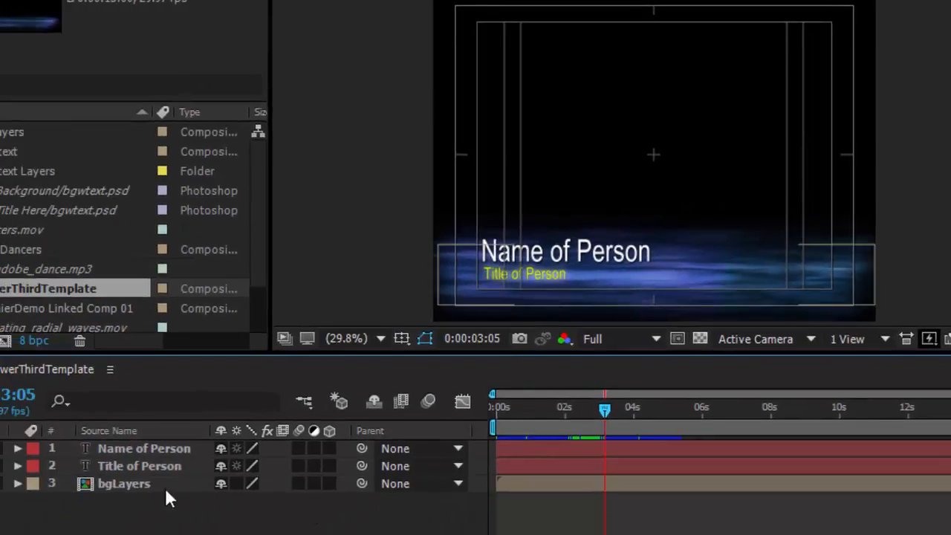
{"action": "left_click", "coordinate": [123, 482]}
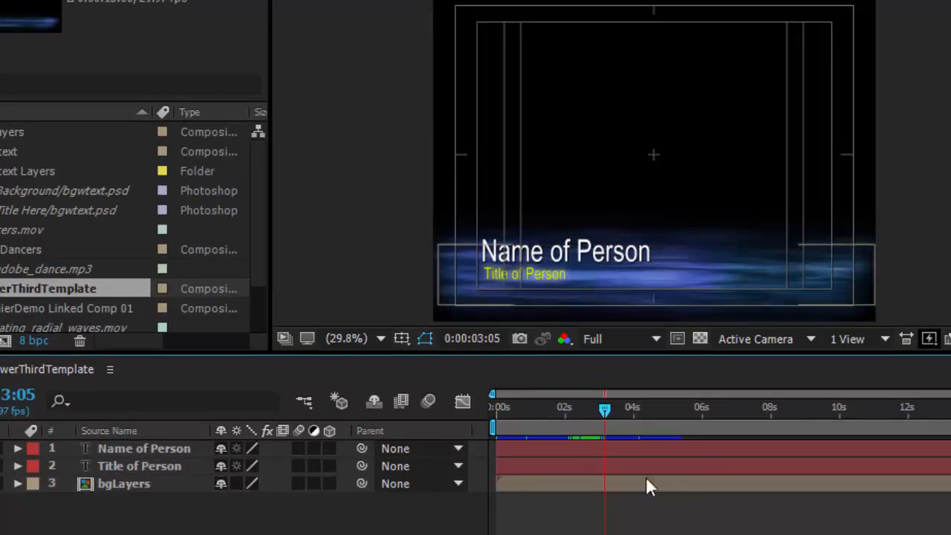
{"action": "left_click_drag", "start_coordinate": [604, 407], "coordinate": [564, 407]}
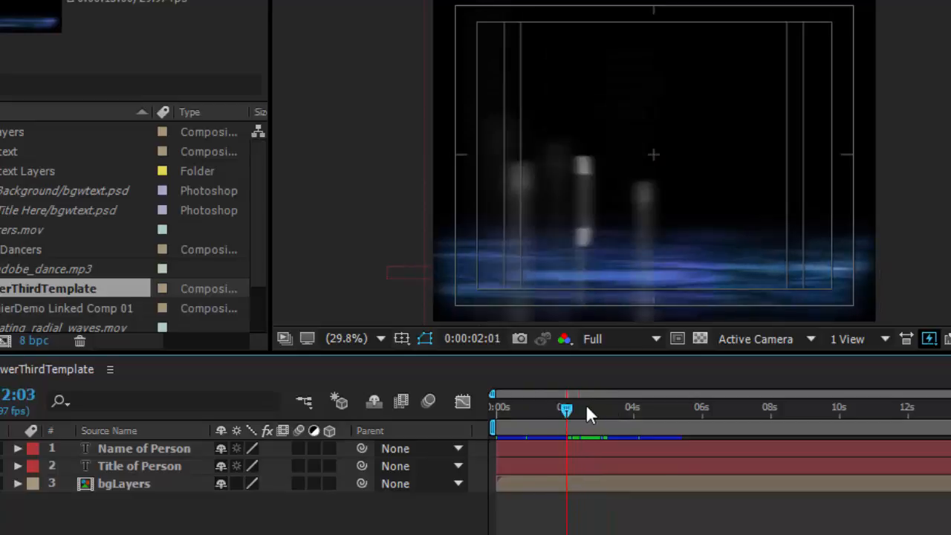
{"action": "left_click_drag", "start_coordinate": [566, 409], "coordinate": [582, 409]}
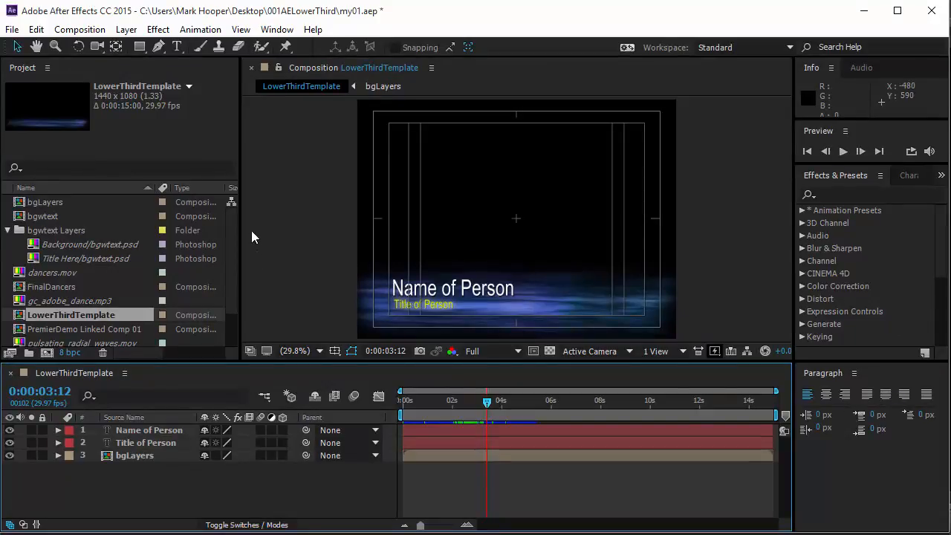
Enable the Template option in Composition Settings > Advanced so text layers are editable in Premiere Pro
{"action": "left_click", "coordinate": [79, 30]}
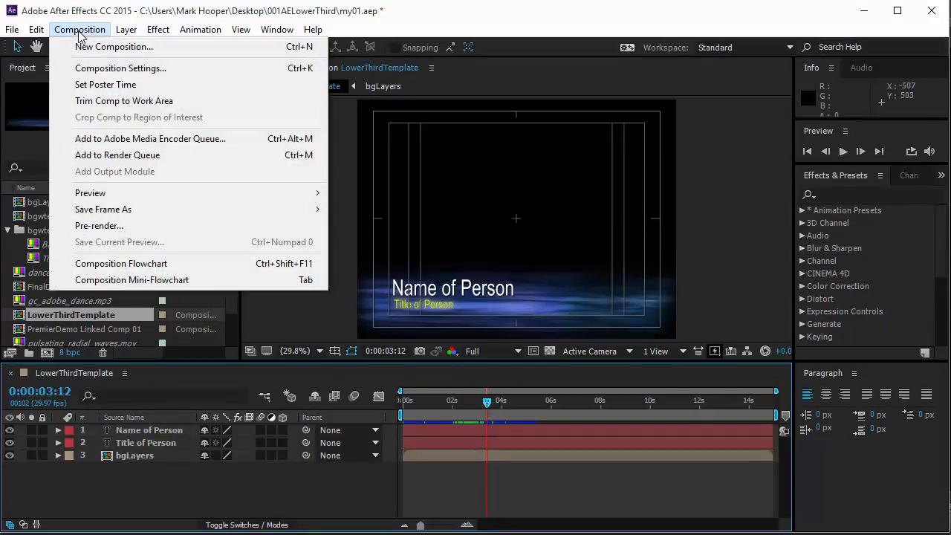
{"action": "left_click", "coordinate": [120, 68]}
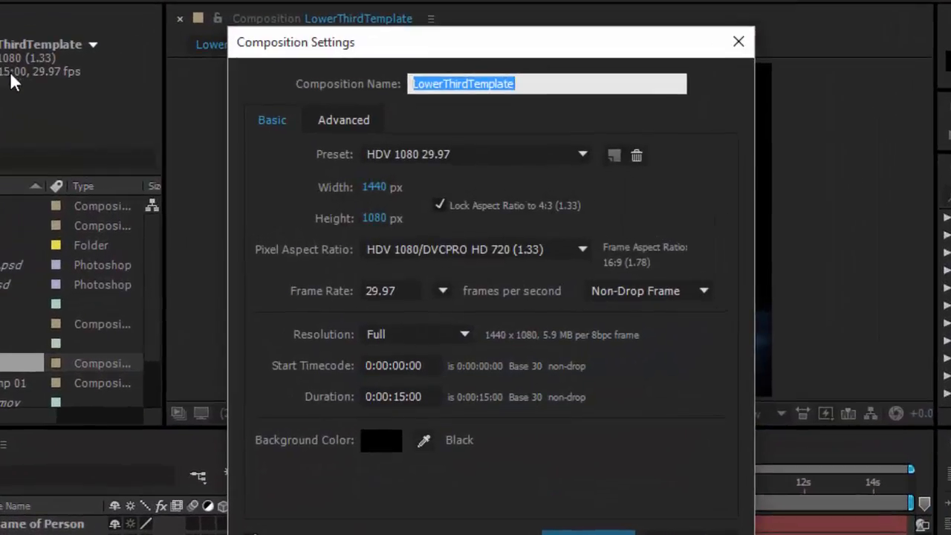
{"action": "left_click", "coordinate": [344, 119]}
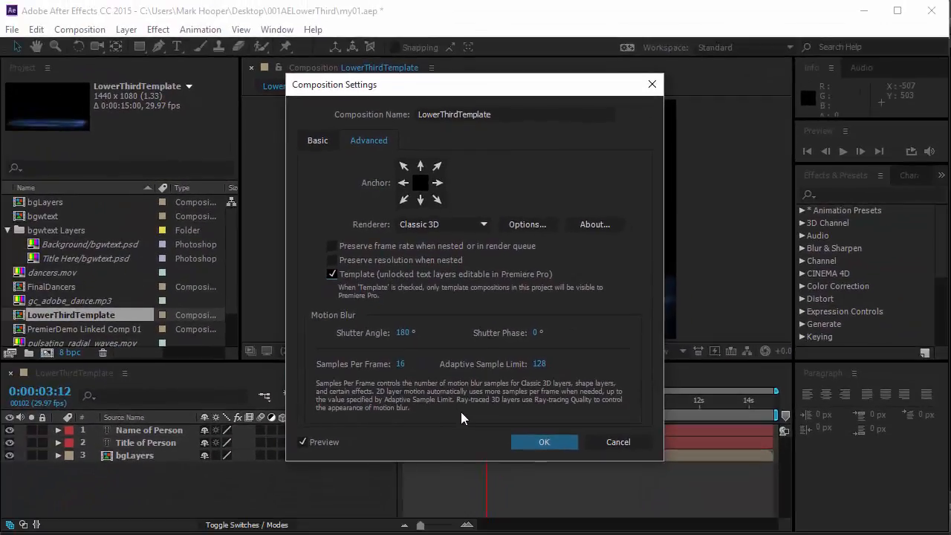
{"action": "left_click", "coordinate": [544, 442]}
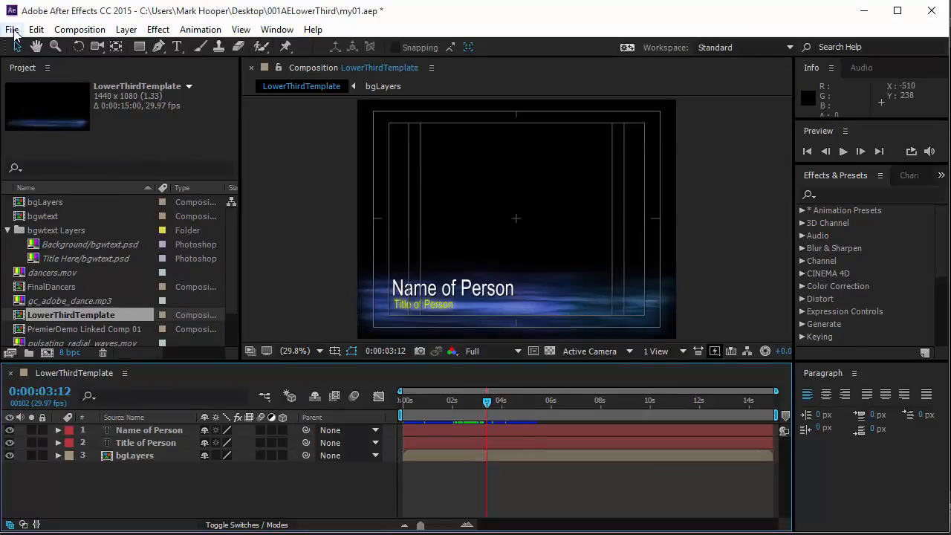
Import the LowerThirdTemplate composition from my01.aep via Adobe Dynamic Link
{"action": "left_click", "coordinate": [35, 167]}
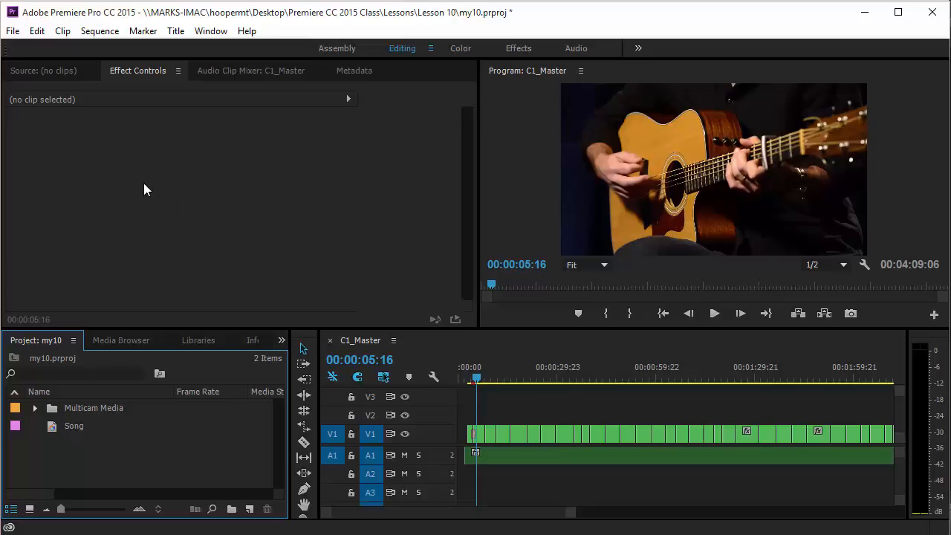
{"action": "left_click", "coordinate": [12, 30]}
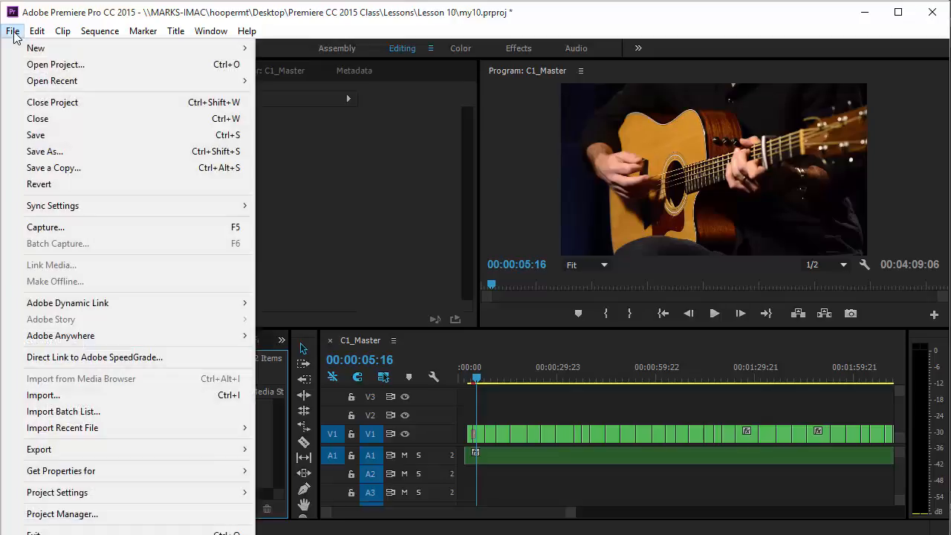
{"action": "mouse_move", "coordinate": [68, 303]}
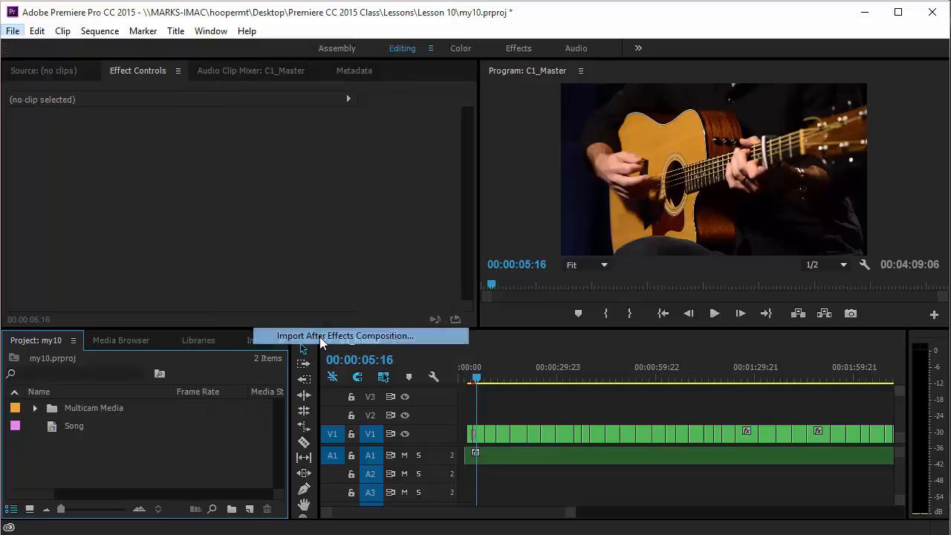
{"action": "left_click", "coordinate": [345, 336]}
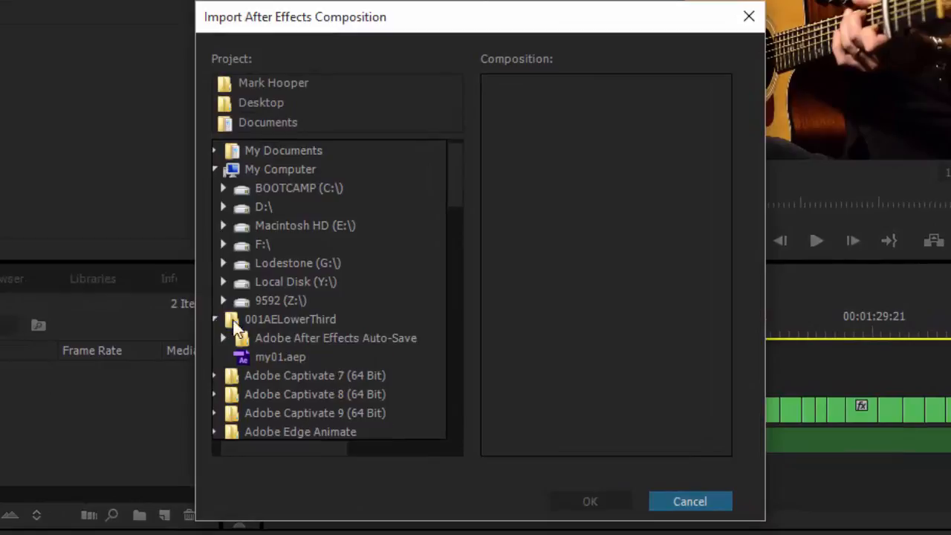
{"action": "left_click", "coordinate": [279, 357]}
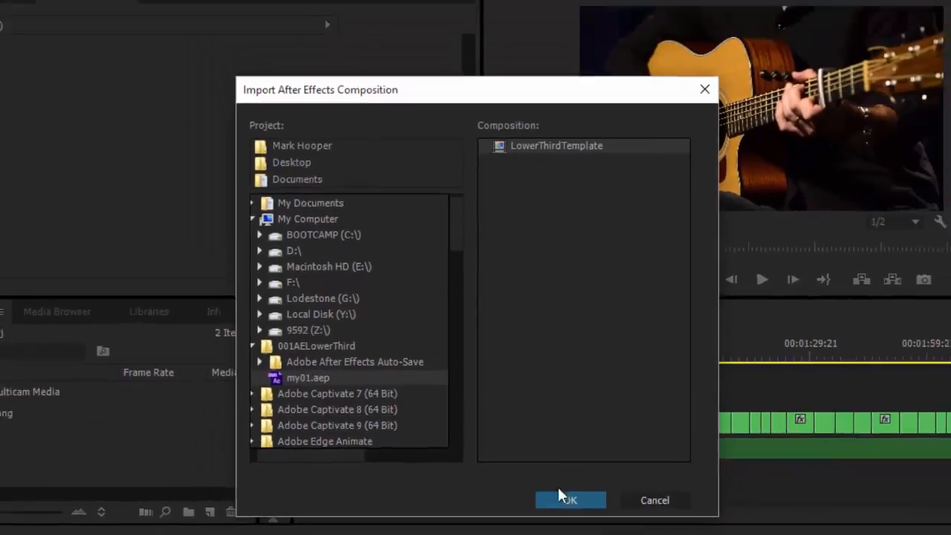
{"action": "left_click", "coordinate": [571, 499]}
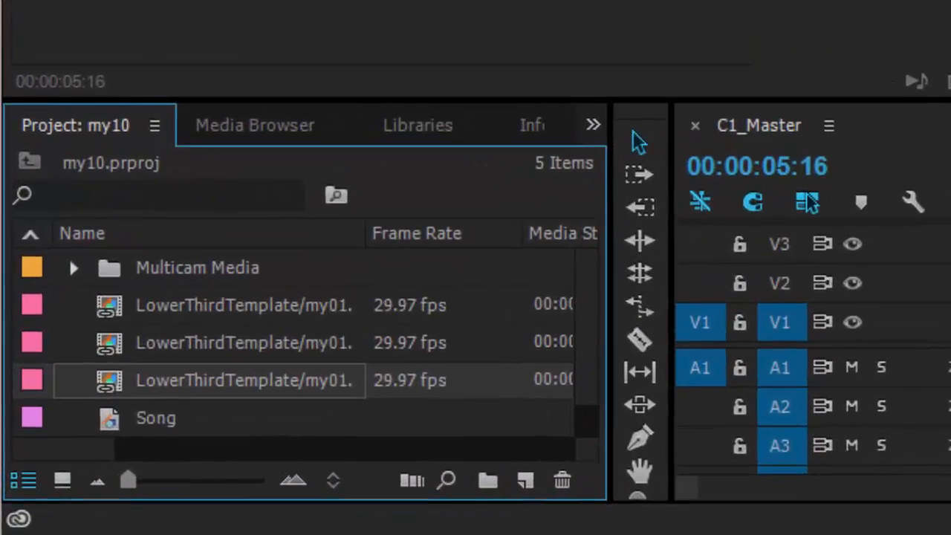
{"action": "mouse_move", "coordinate": [179, 312]}
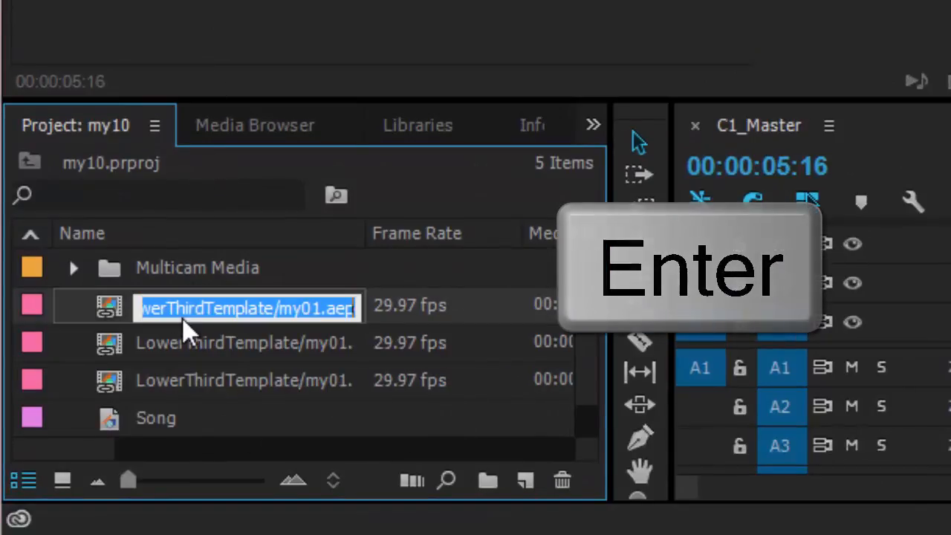
{"action": "type", "text": "Mark Hooper"}
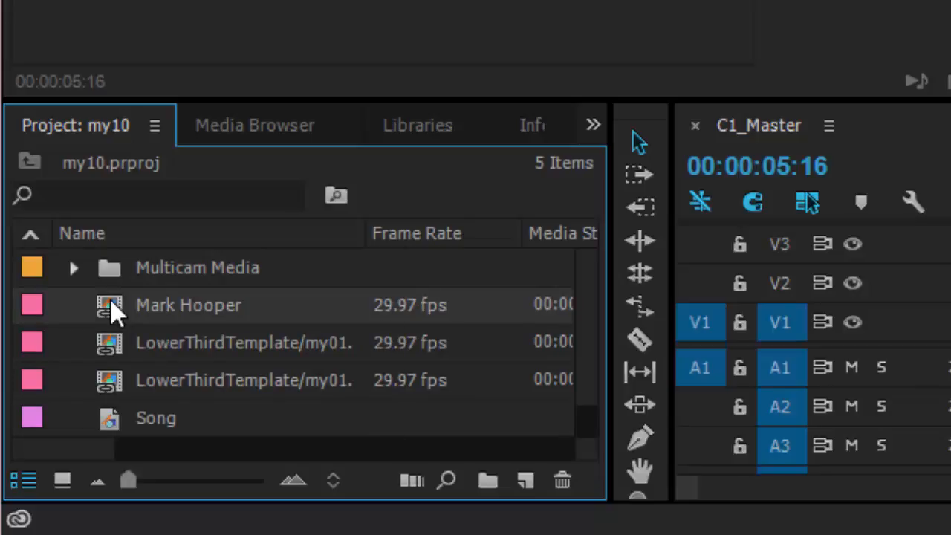
{"action": "mouse_move", "coordinate": [112, 312]}
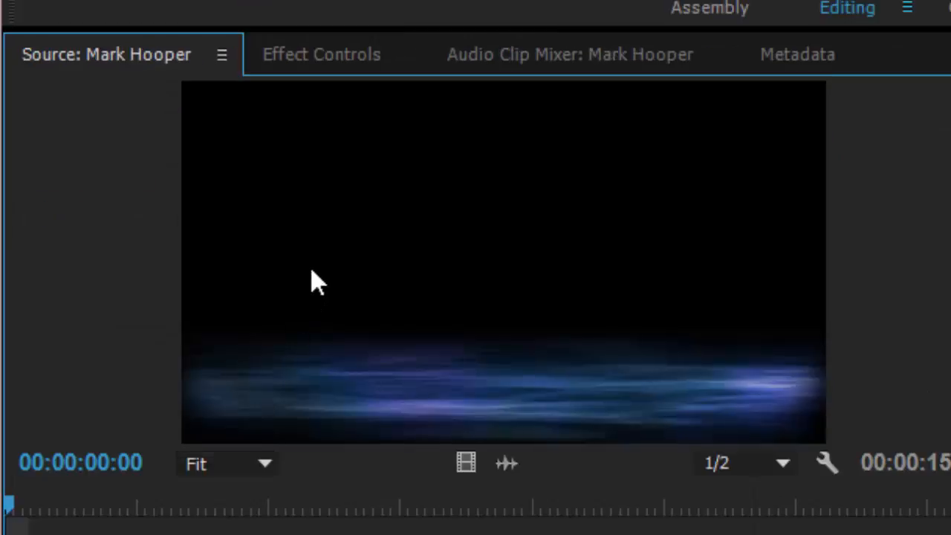
{"action": "mouse_move", "coordinate": [321, 54]}
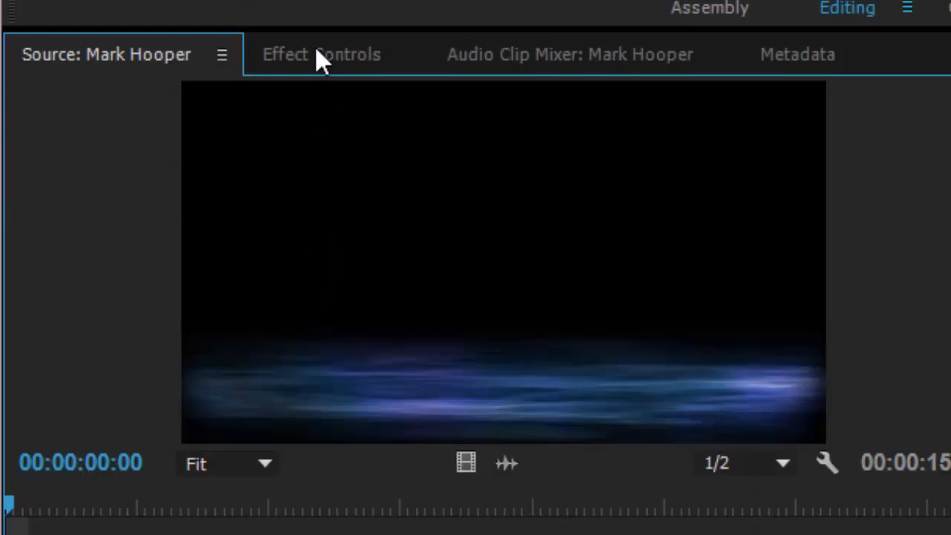
Set the clip's Title of Person text to 'Director' in Effect Controls
{"action": "left_click", "coordinate": [321, 53]}
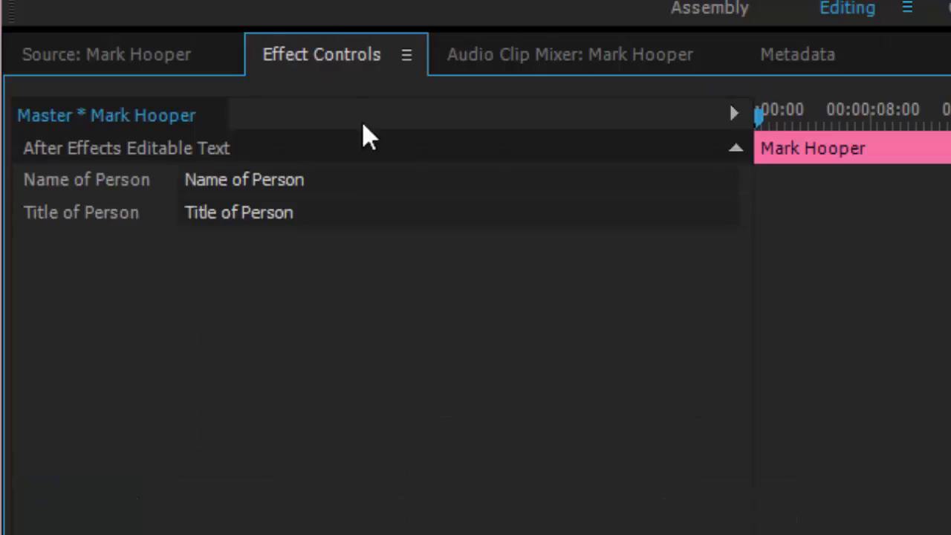
{"action": "type", "text": "Director"}
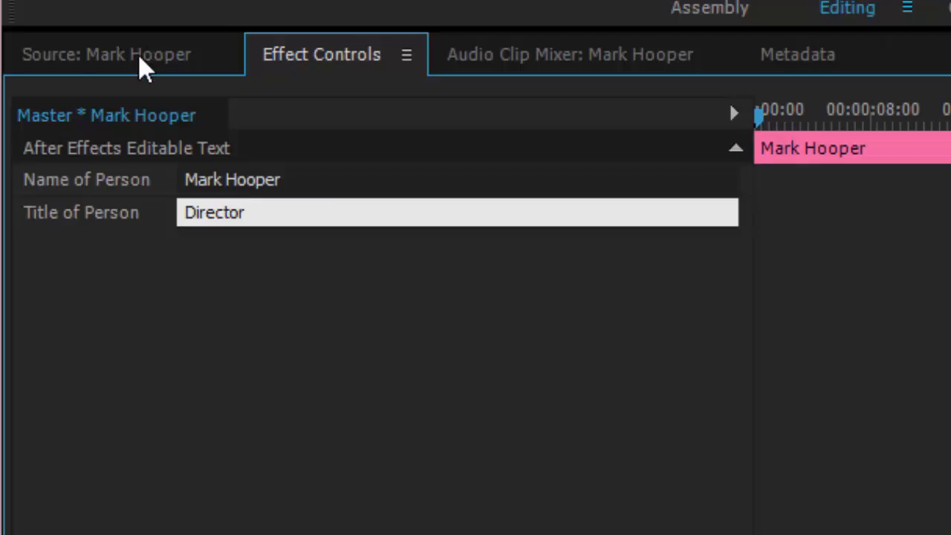
{"action": "left_click", "coordinate": [107, 53]}
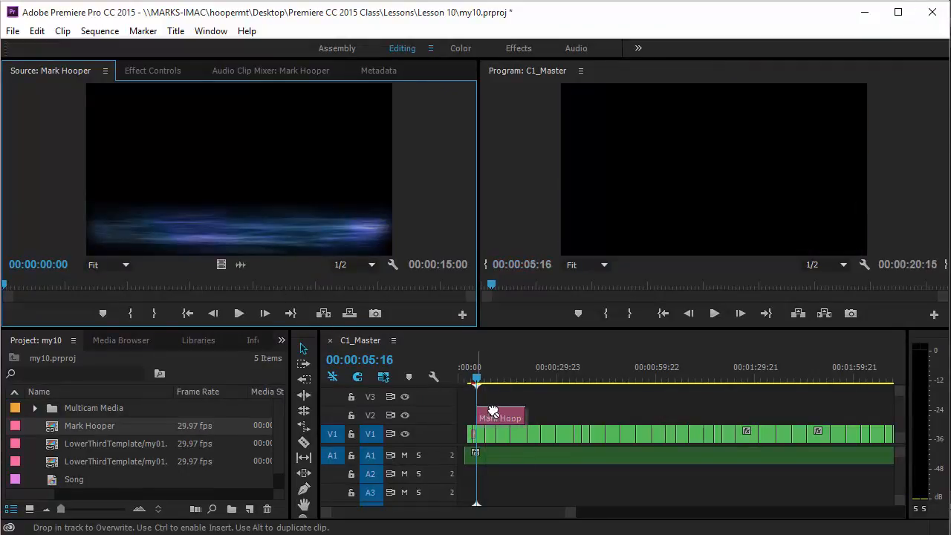
{"action": "left_click", "coordinate": [499, 415]}
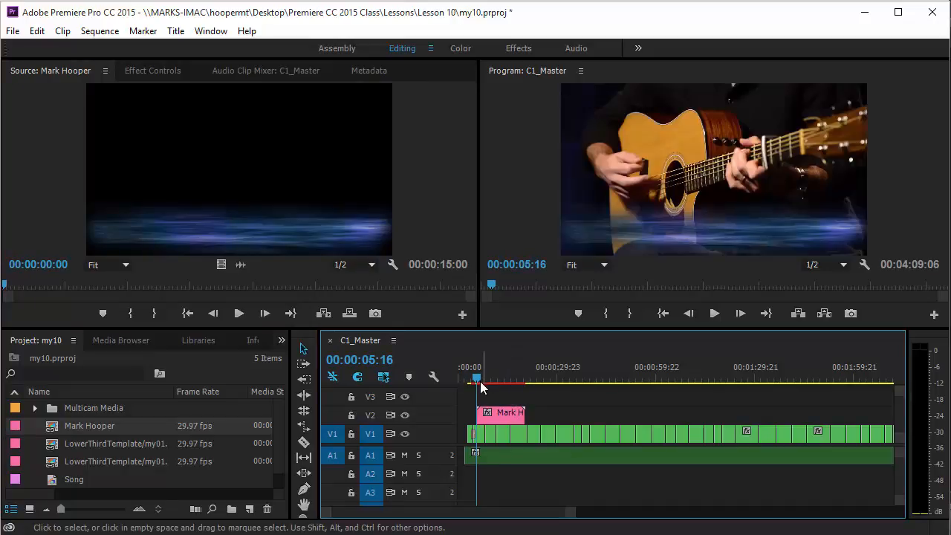
{"action": "mouse_move", "coordinate": [401, 399]}
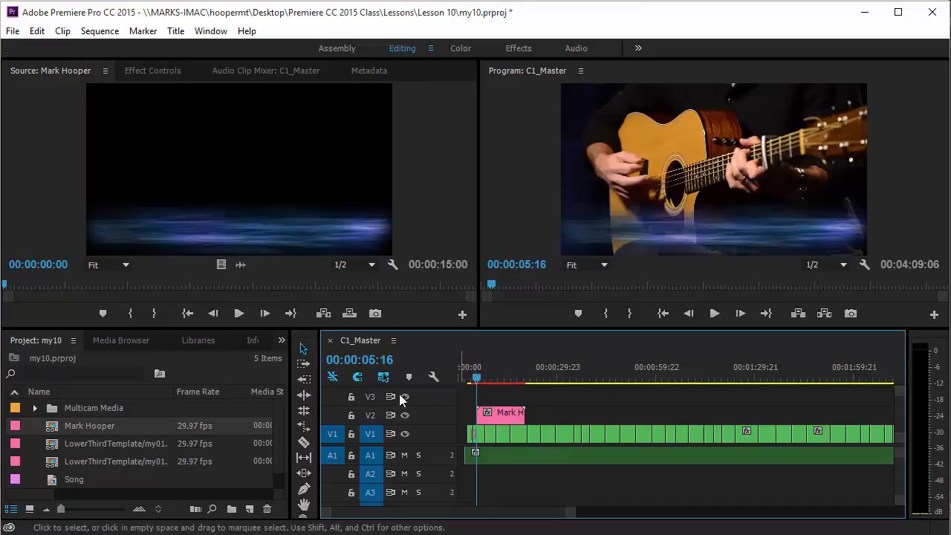